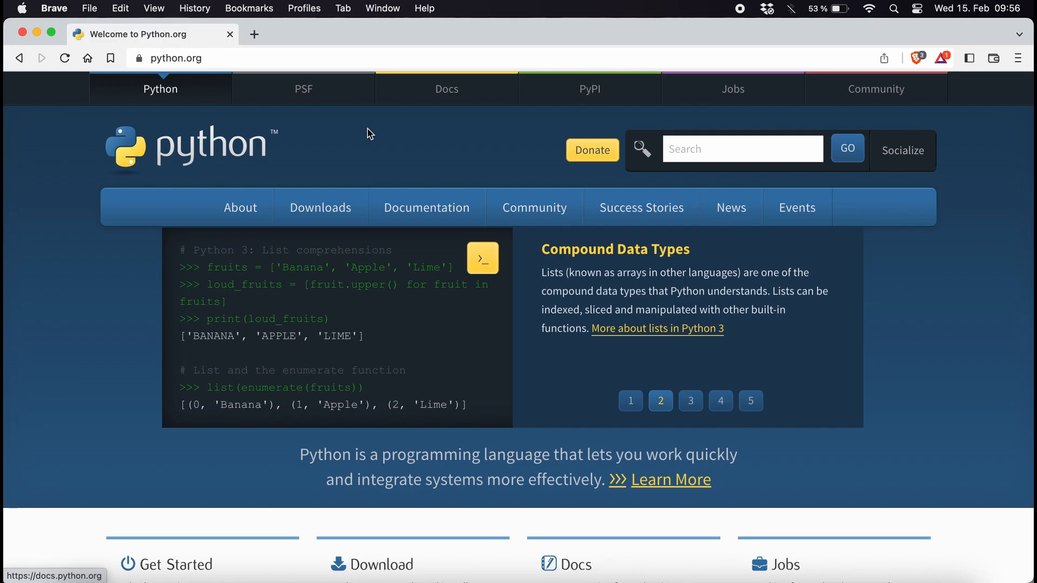
- Download the Python 3.11.2 macOS installer package from python.org into Downloads
left_click(320, 207)
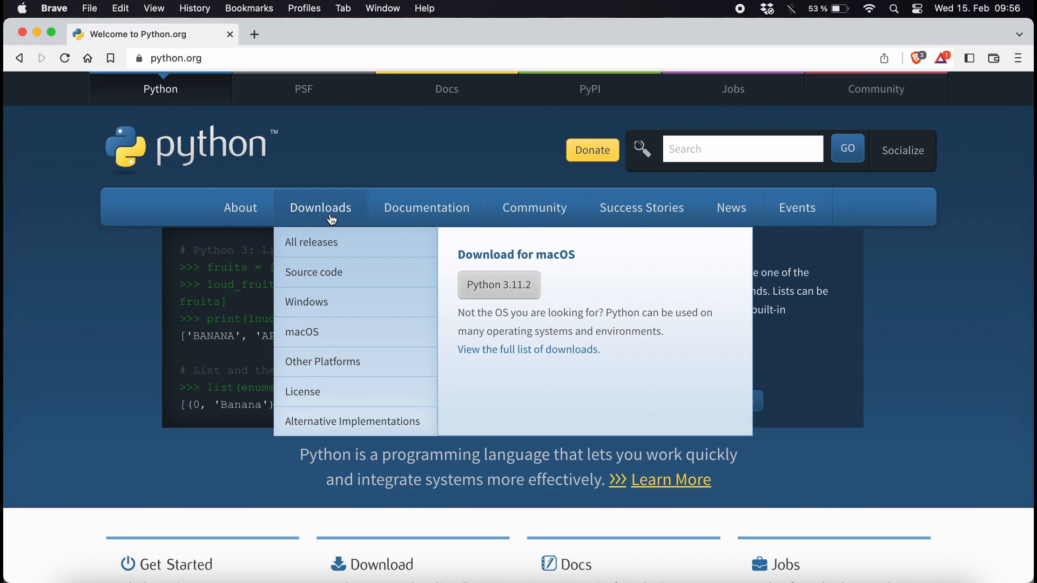
left_click(320, 207)
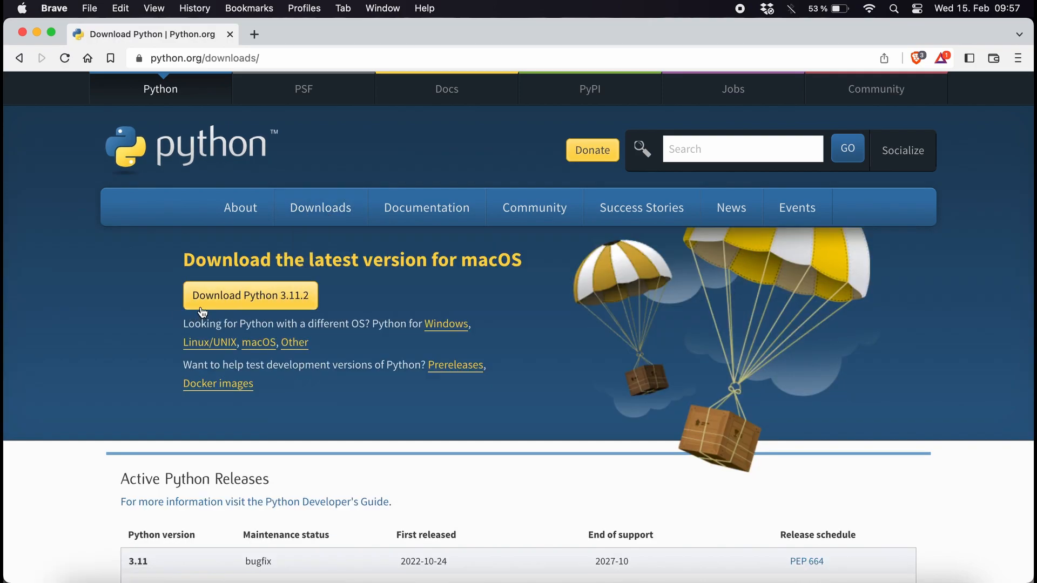
left_click(251, 295)
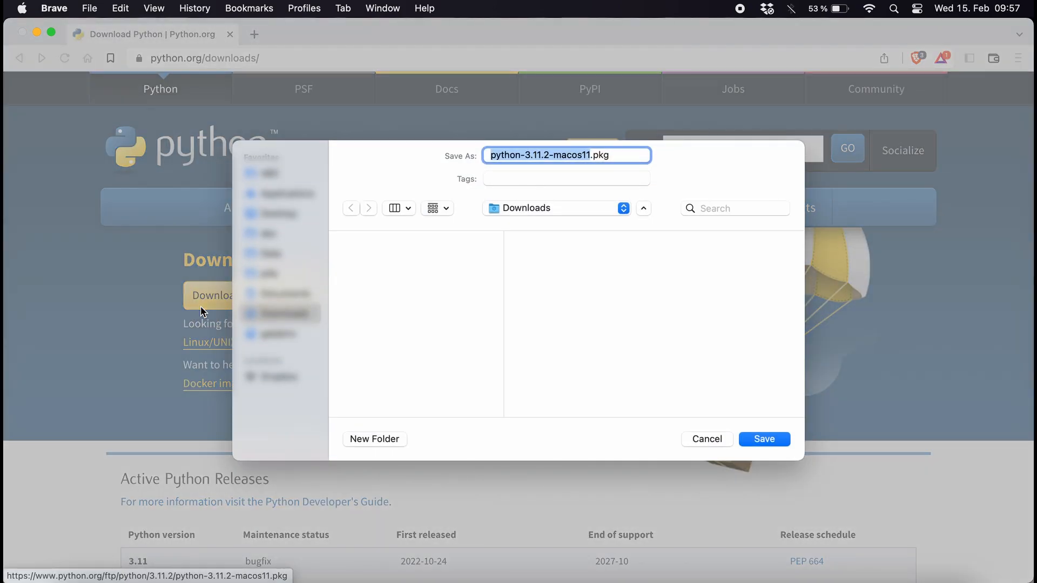
left_click(764, 439)
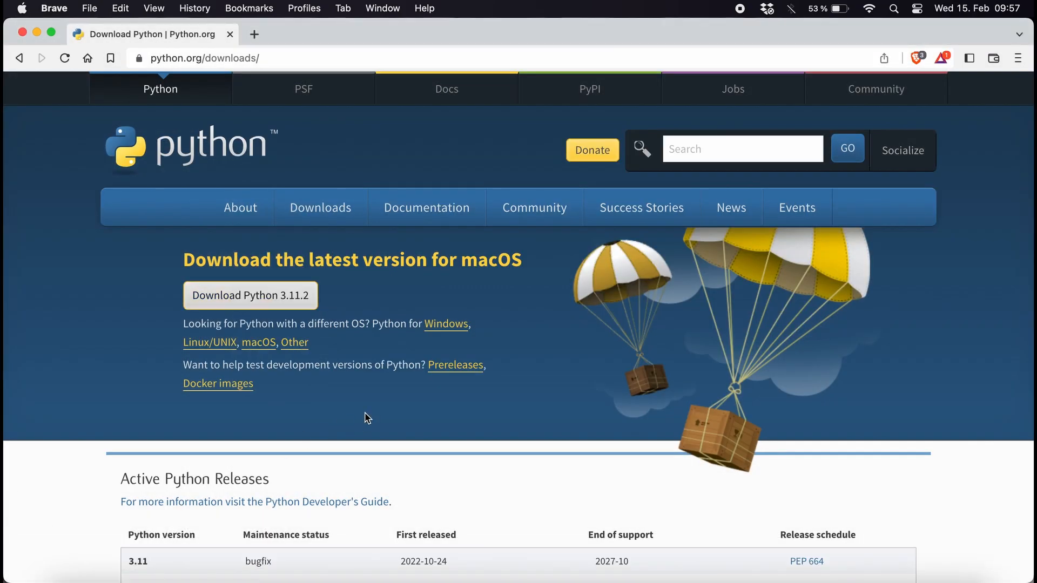
- Launch the Python .pkg and proceed through Introduction, Read Me and License, agreeing to the terms
left_click(250, 294)
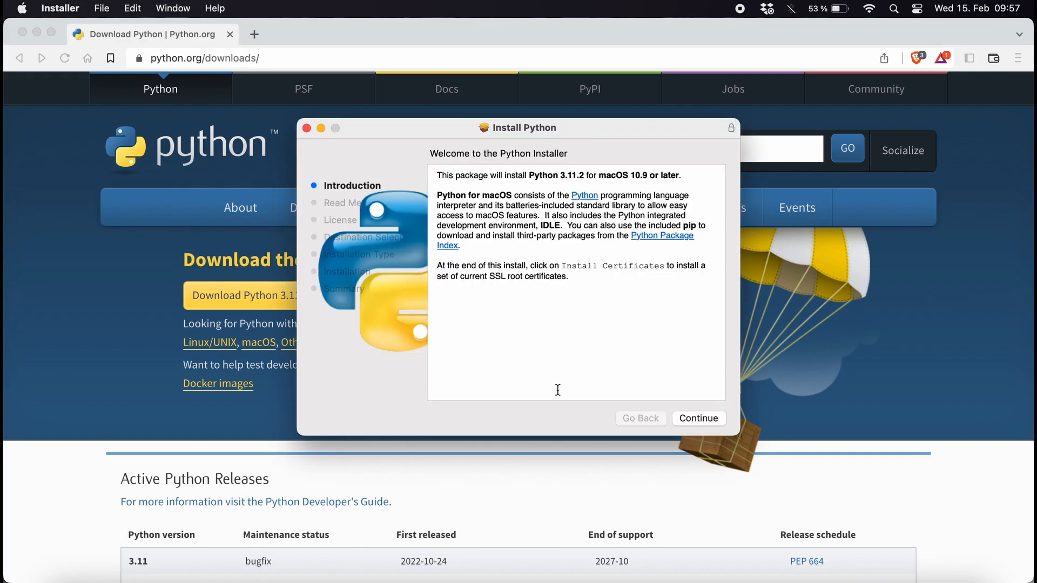
left_click(699, 419)
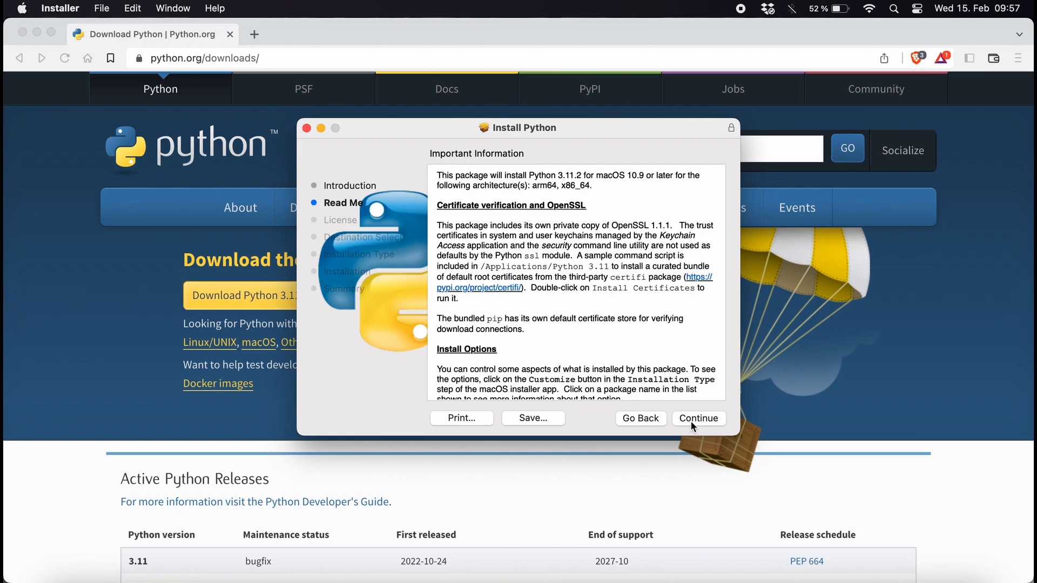
left_click(699, 419)
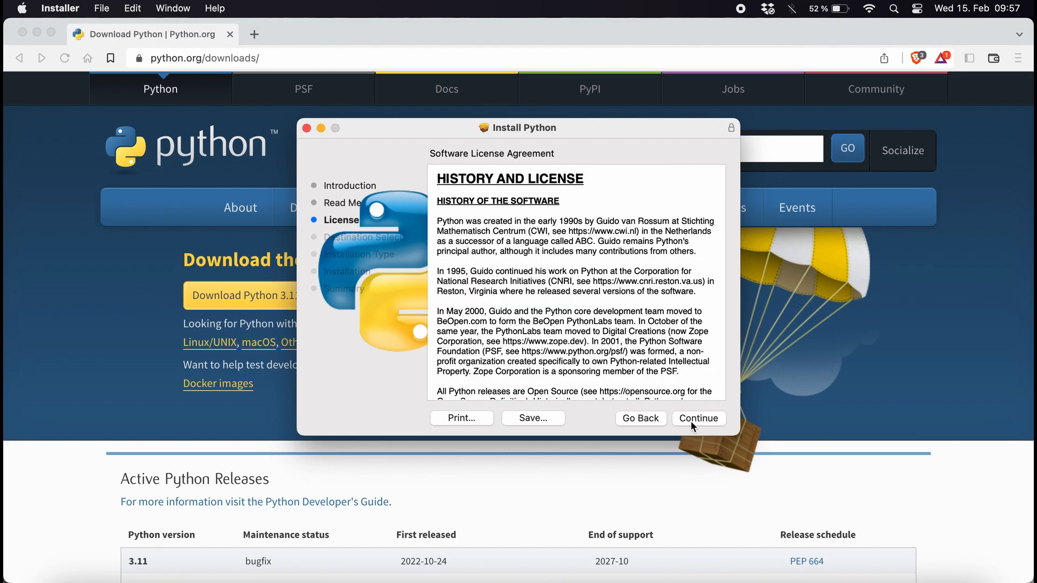
left_click(699, 418)
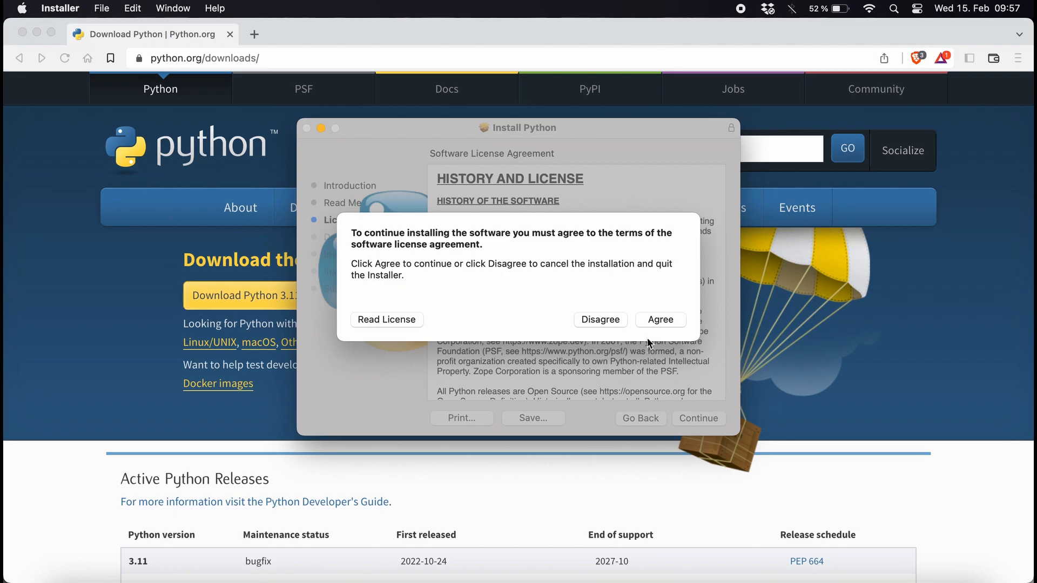
left_click(661, 320)
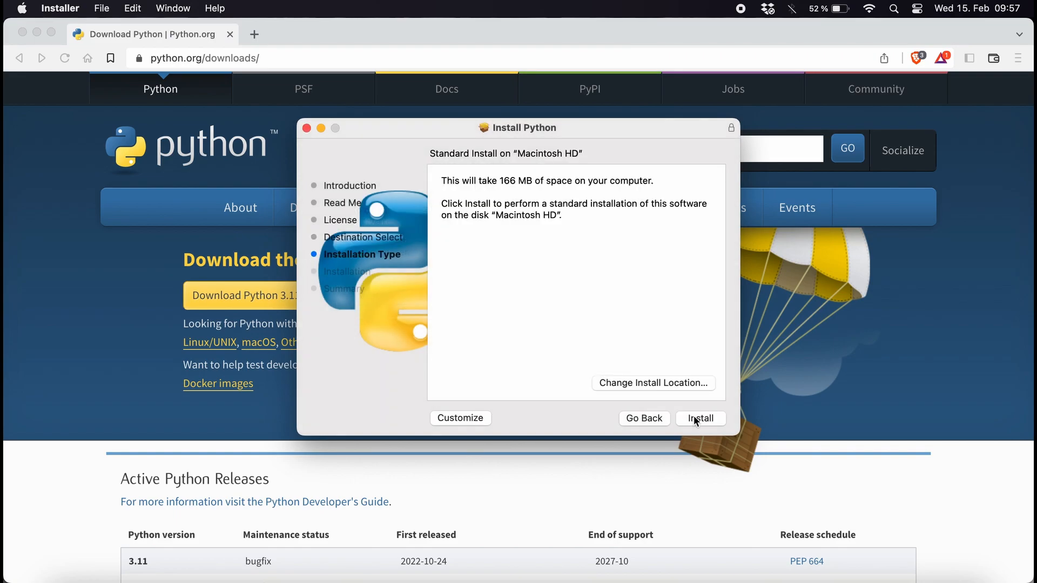
- Run the standard installation with authorization, then close the installer and answer the Trash prompt
left_click(700, 419)
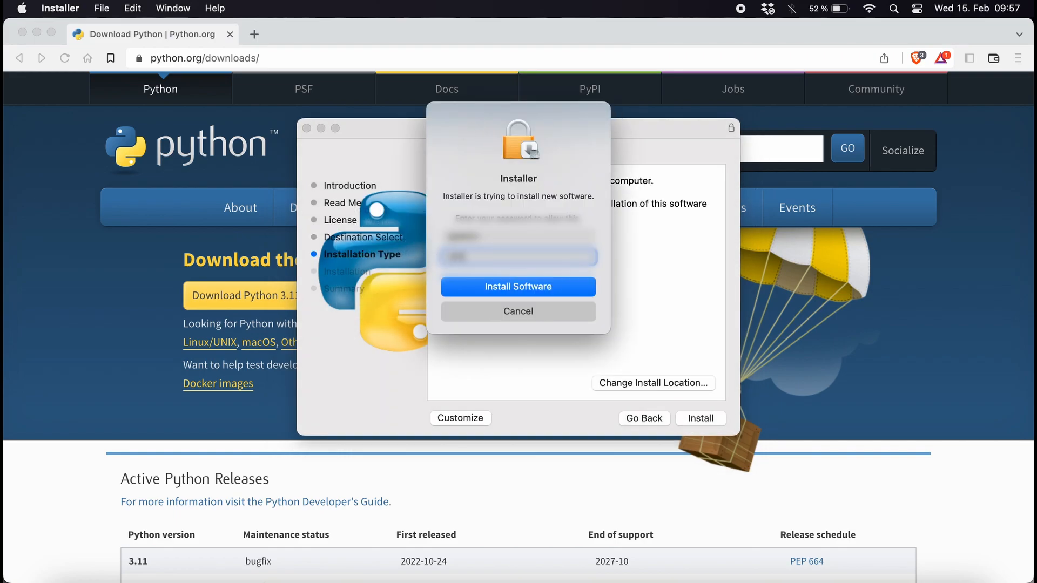
left_click(519, 288)
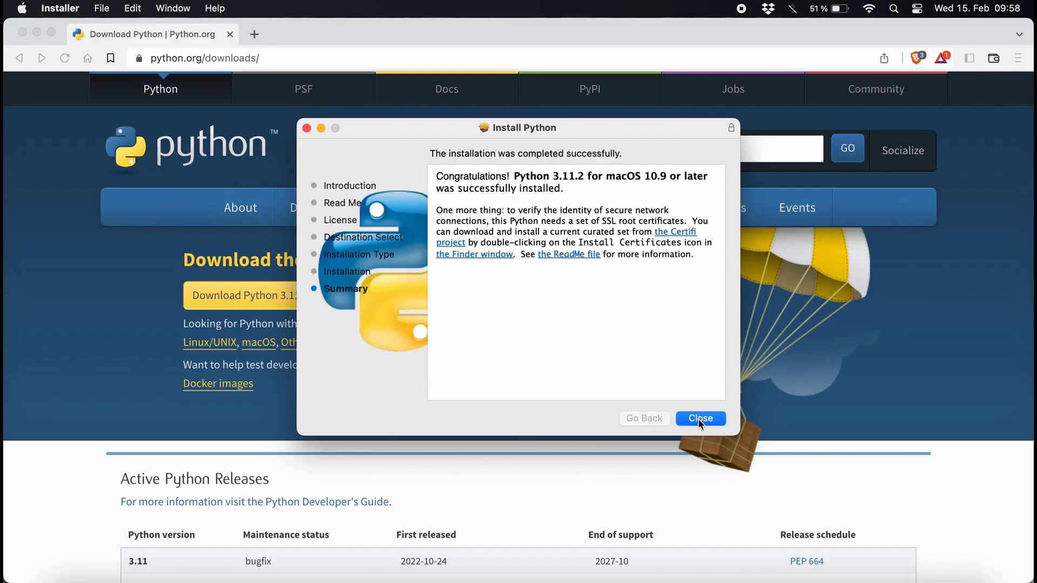
left_click(700, 419)
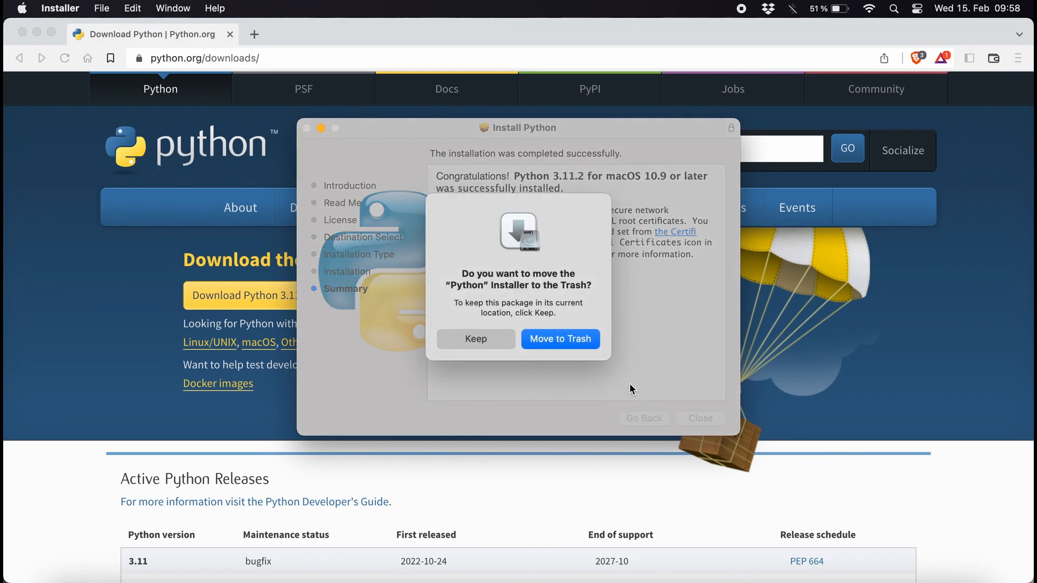
left_click(561, 338)
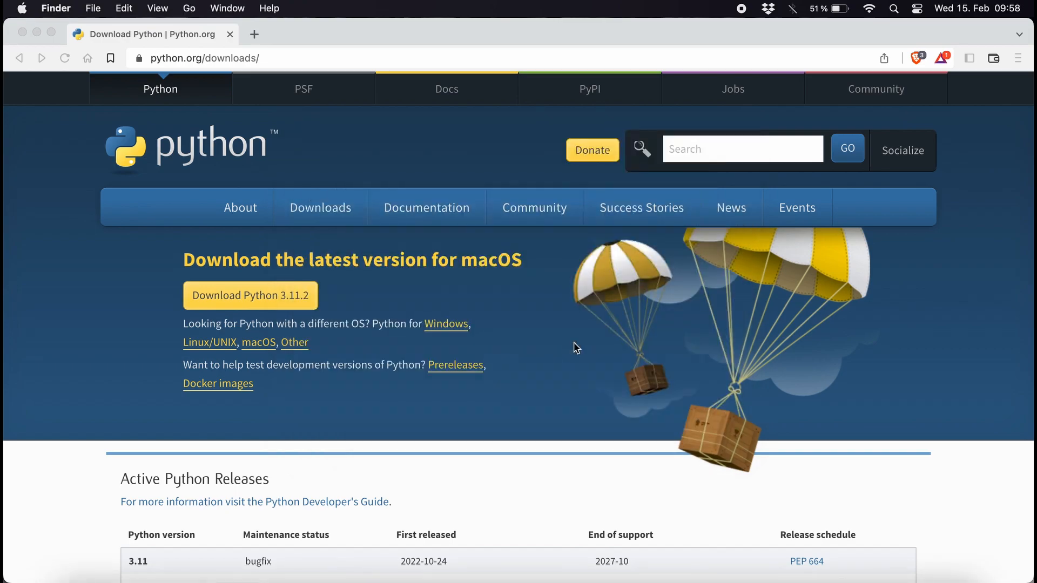